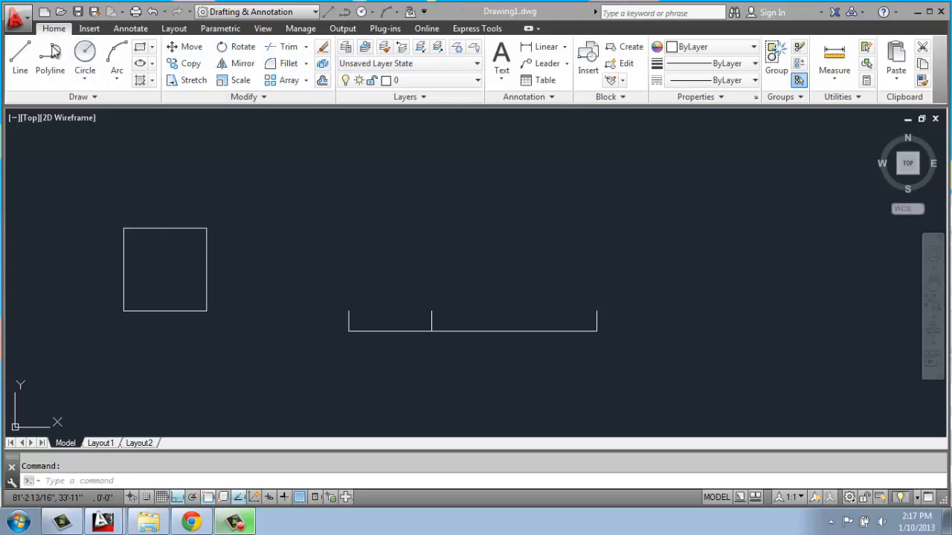
pyautogui.moveTo(178, 241)
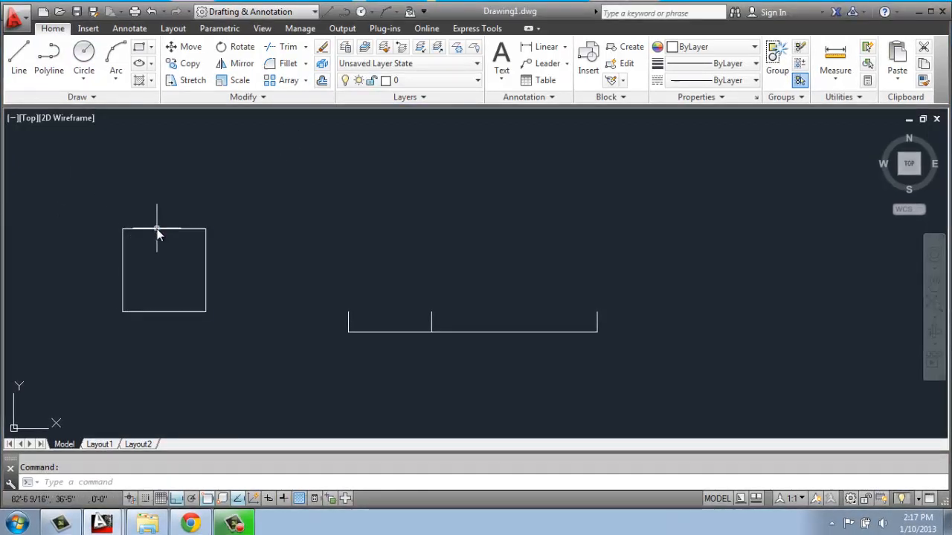
# Select the square, then clear the selection again
pyautogui.click(164, 229)
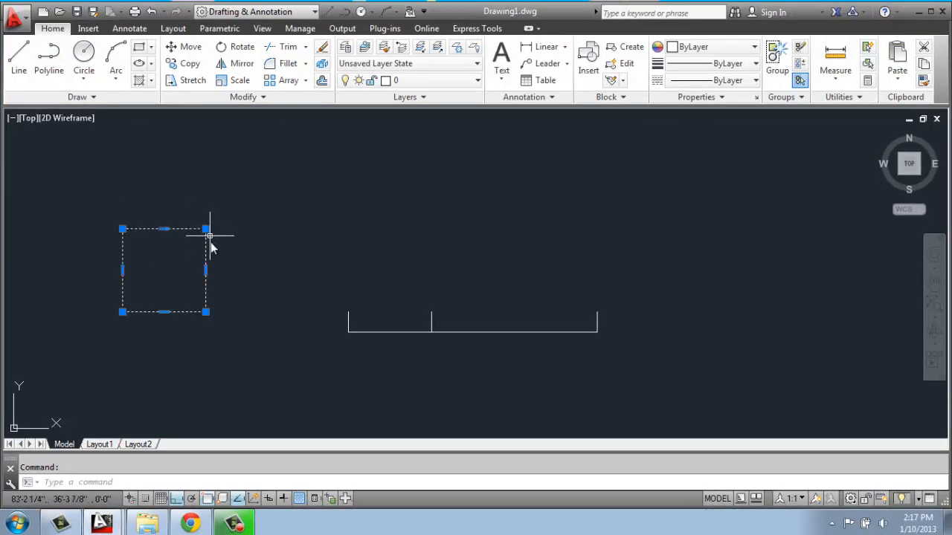
pyautogui.moveTo(166, 290)
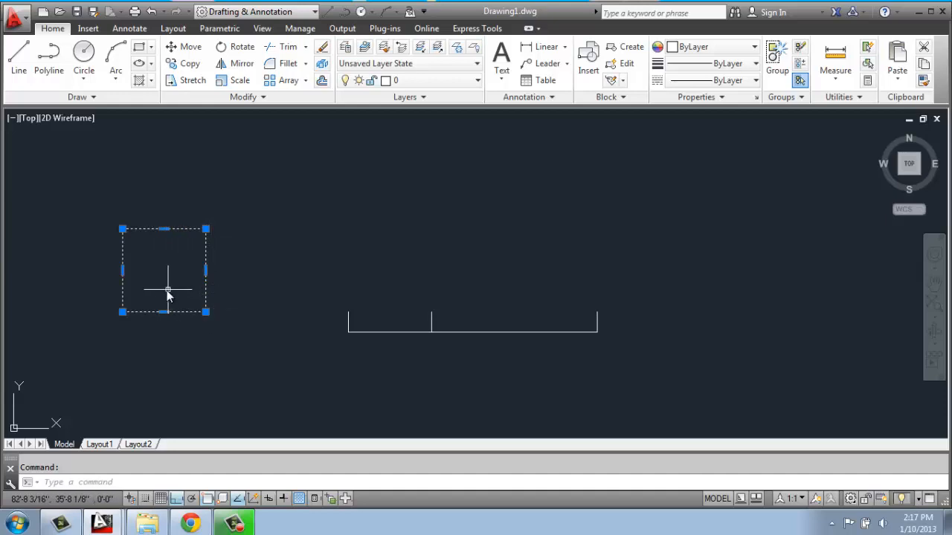
pyautogui.press('Escape')
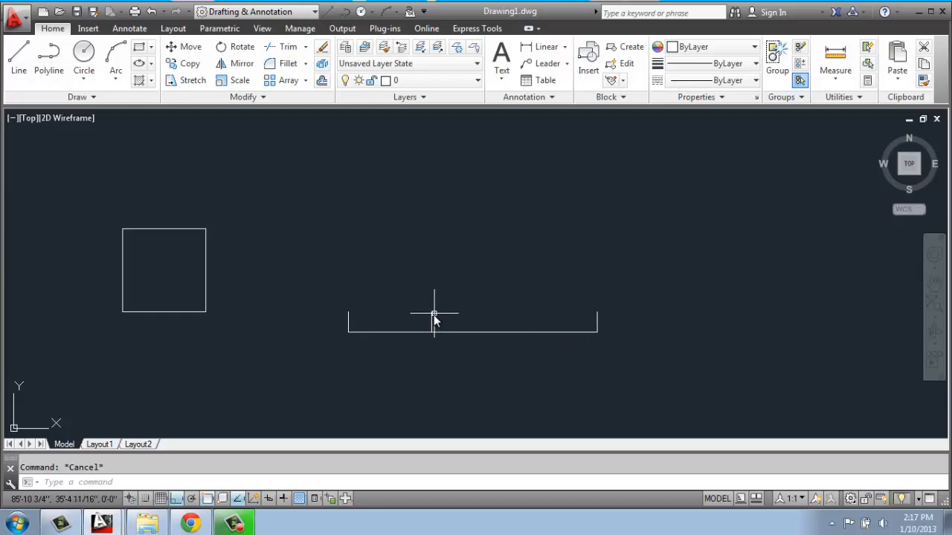
pyautogui.moveTo(524, 306)
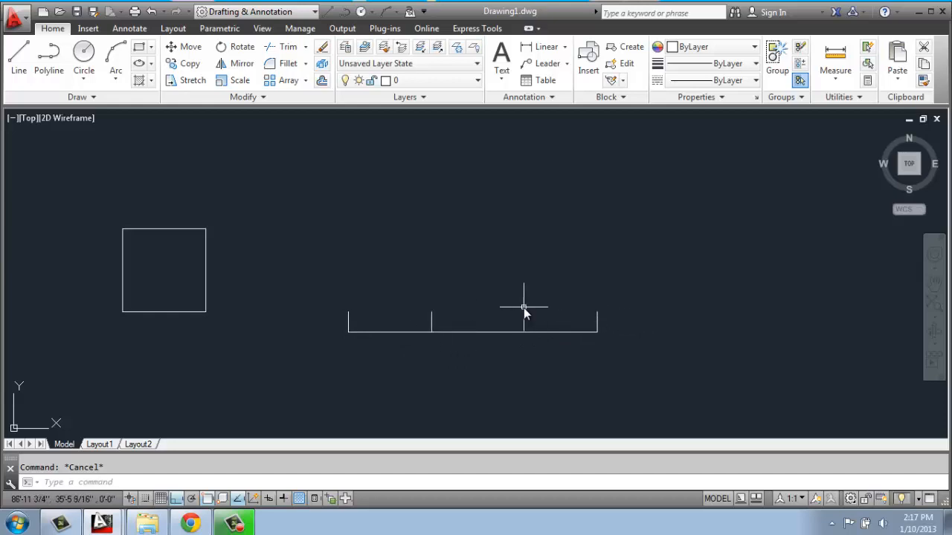
pyautogui.moveTo(324, 260)
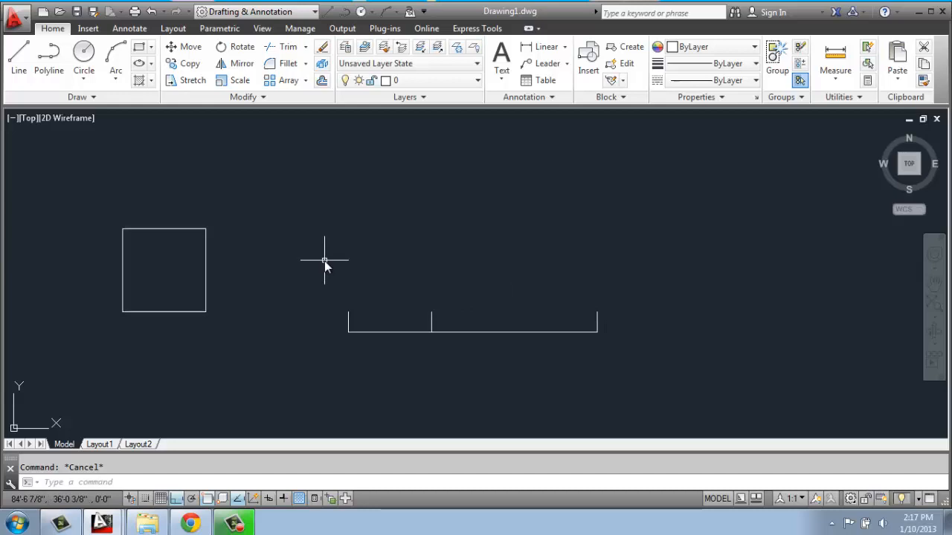
# Start Move, choose the square as the object and confirm the selection
pyautogui.click(191, 47)
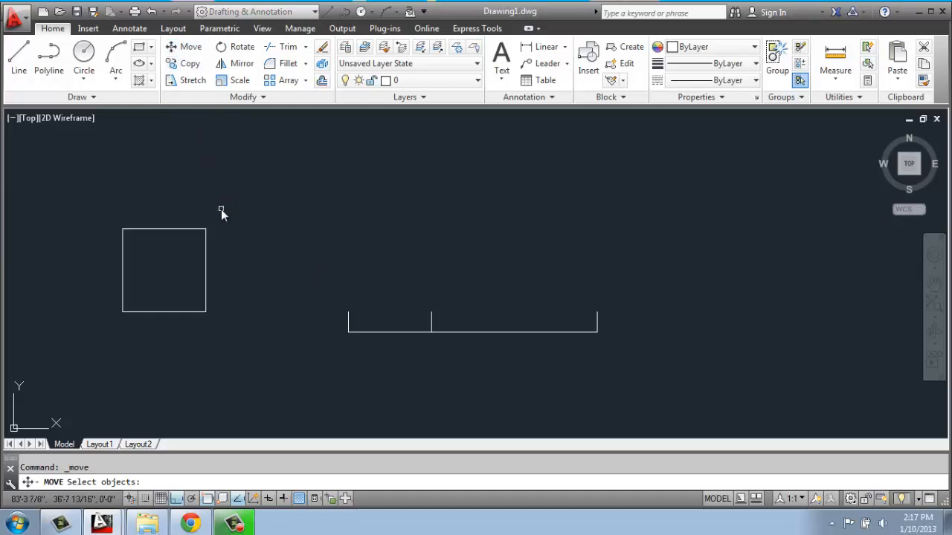
pyautogui.moveTo(203, 226)
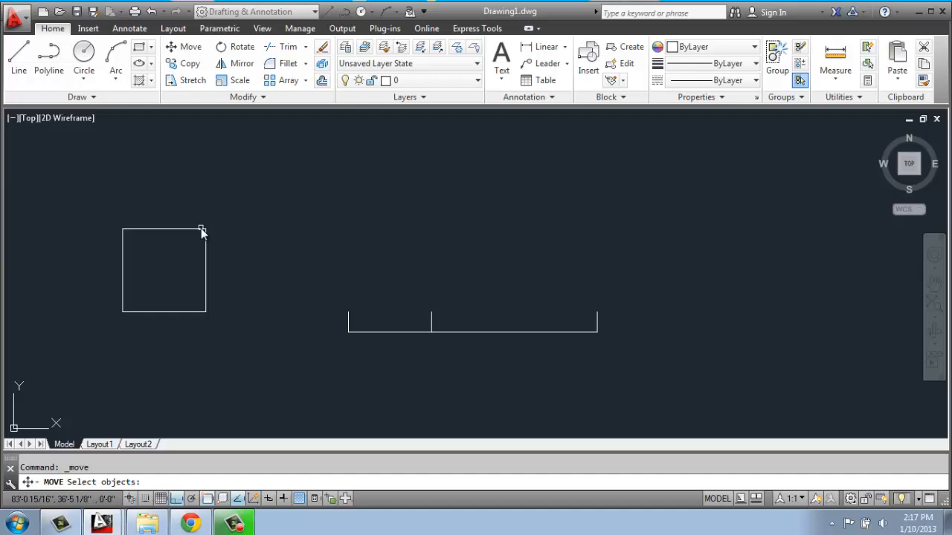
pyautogui.click(163, 270)
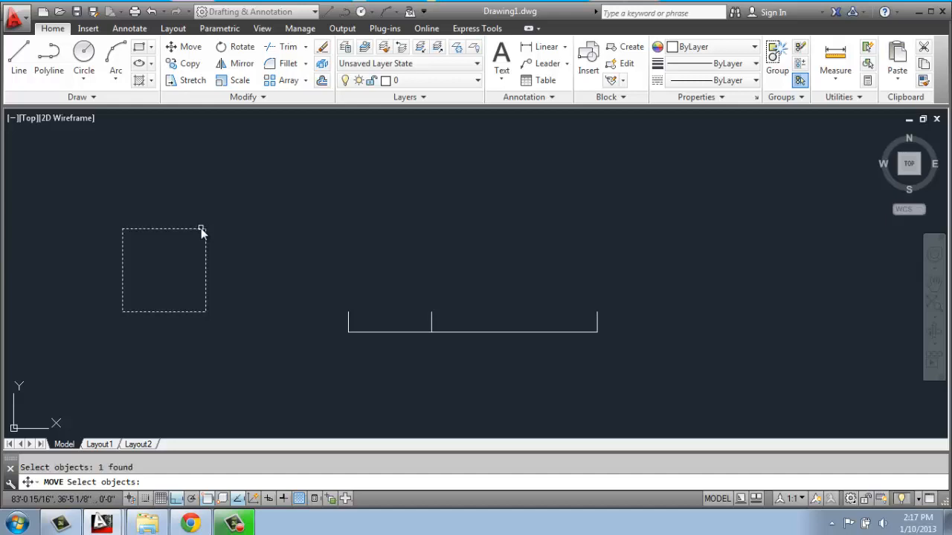
pyautogui.moveTo(146, 229)
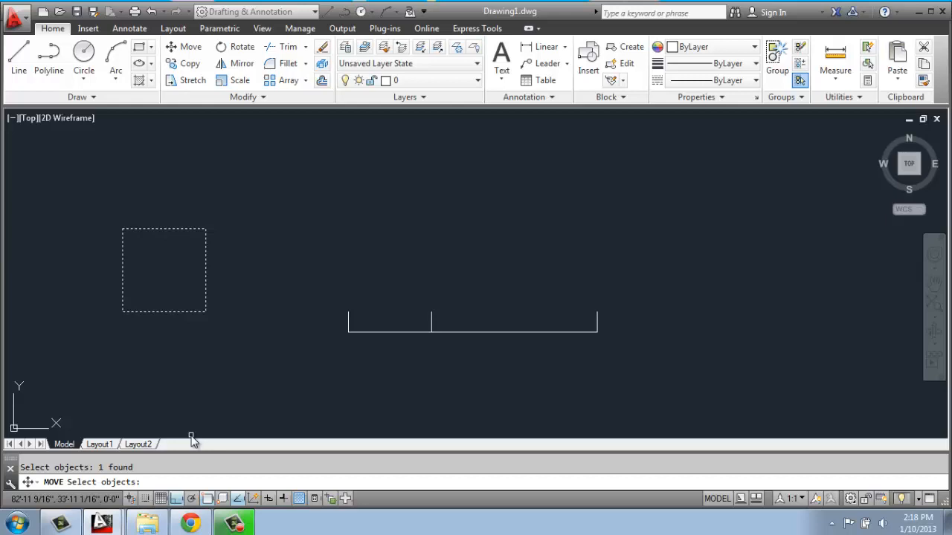
pyautogui.click(190, 435)
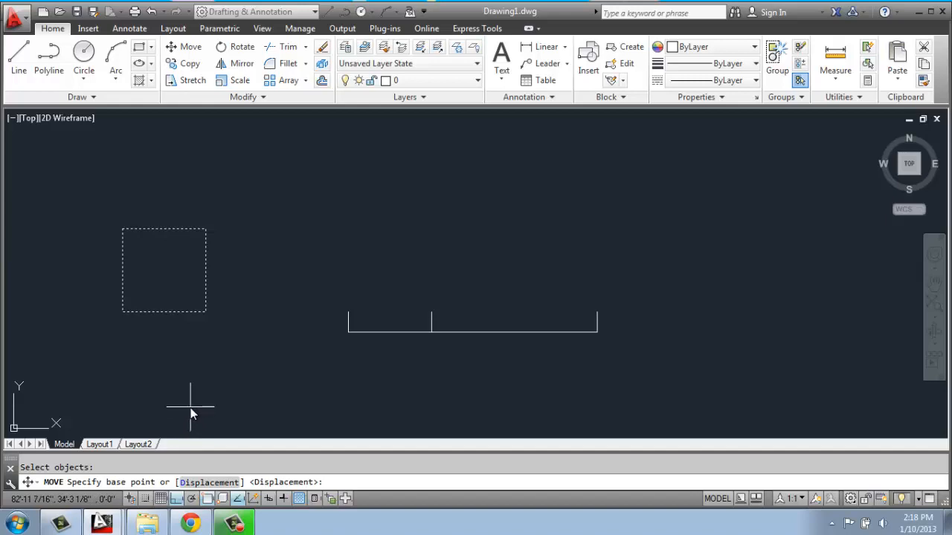
pyautogui.moveTo(194, 413)
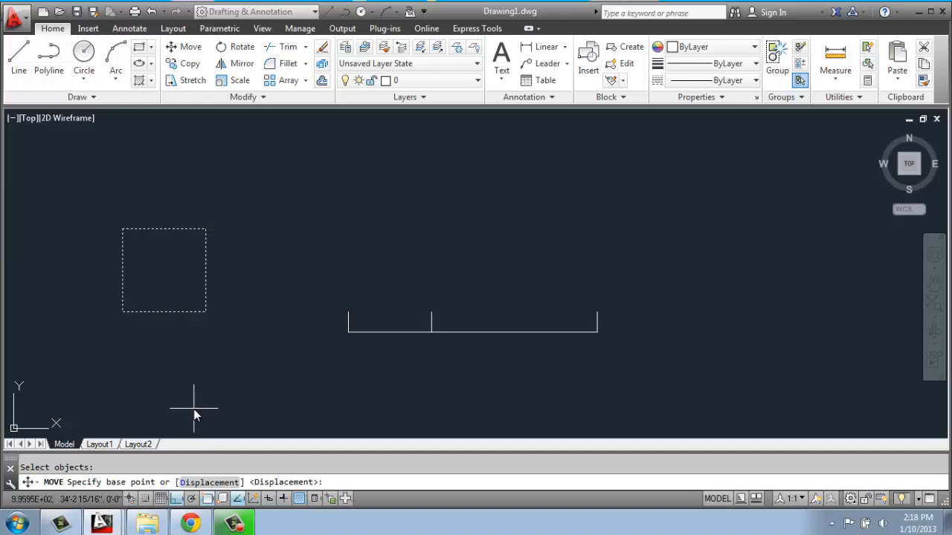
pyautogui.moveTo(178, 424)
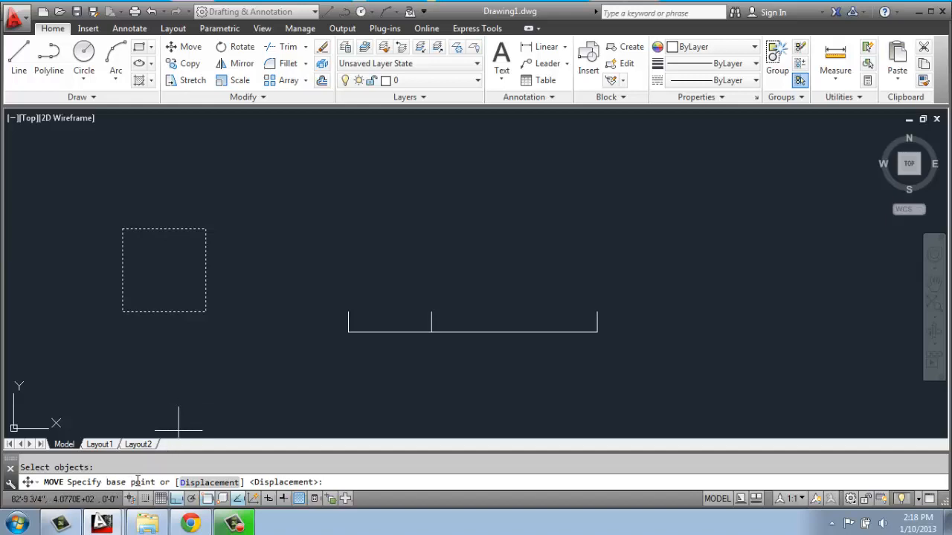
pyautogui.moveTo(164, 370)
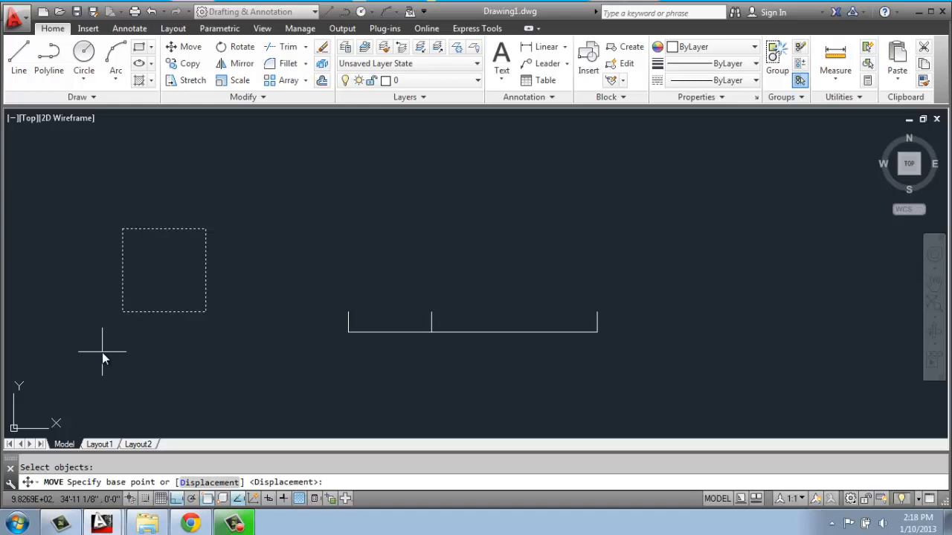
pyautogui.moveTo(101, 351)
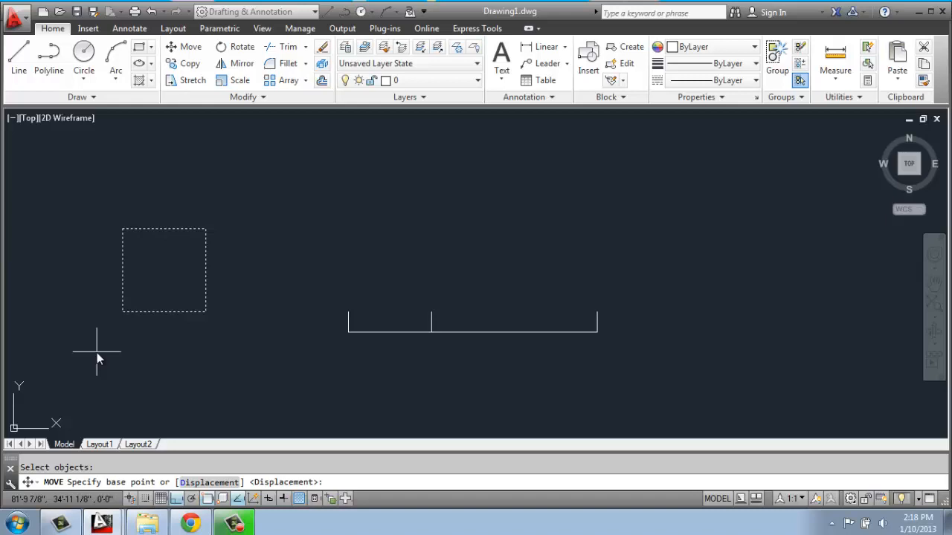
pyautogui.moveTo(87, 356)
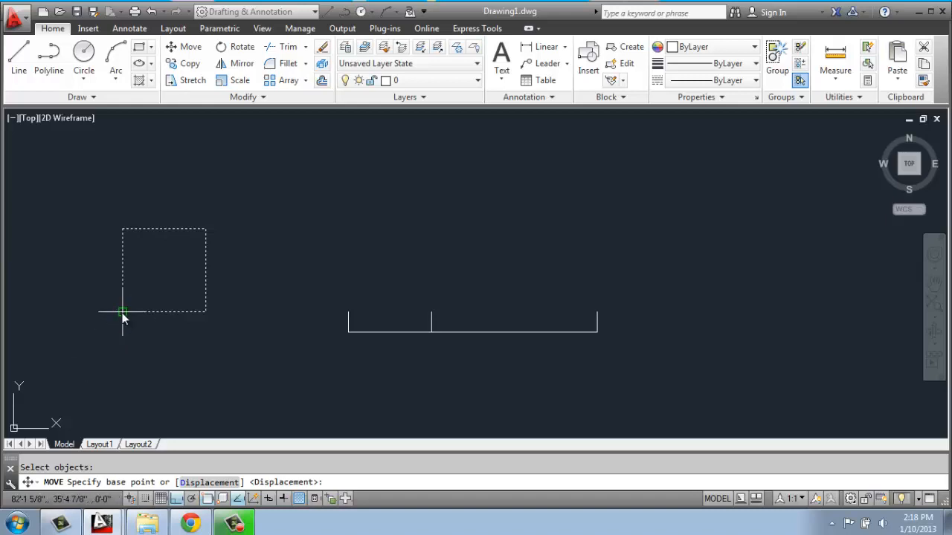
pyautogui.moveTo(121, 312)
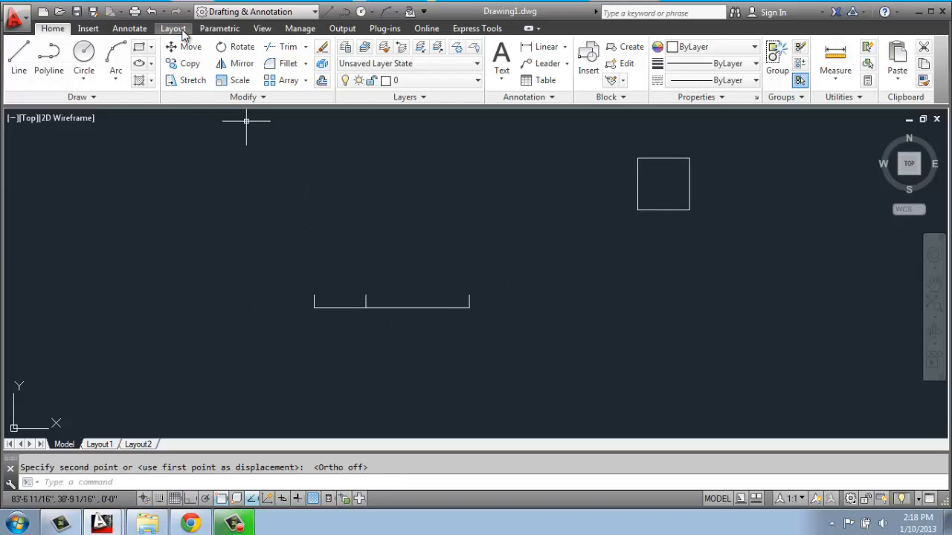
pyautogui.moveTo(643, 158)
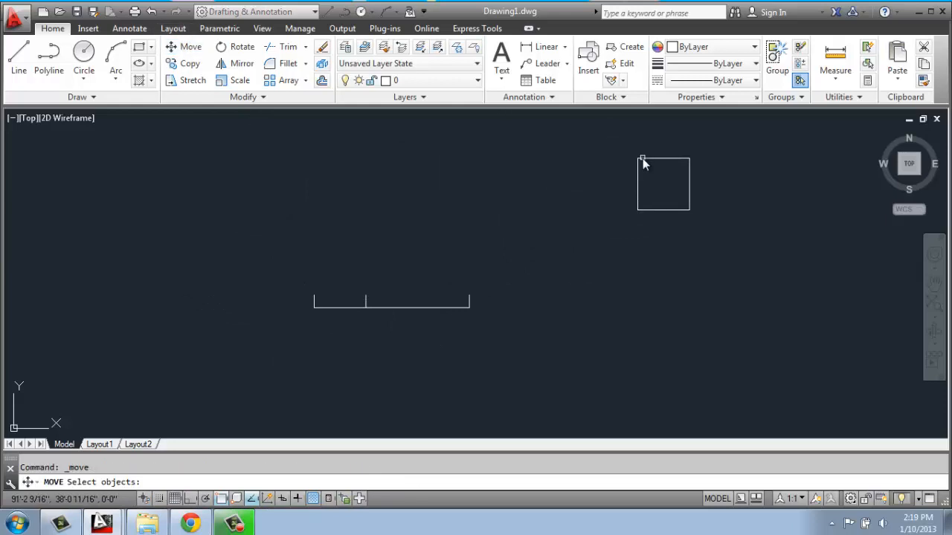
# Move the square right by its own width from its lower-left corner
pyautogui.click(663, 184)
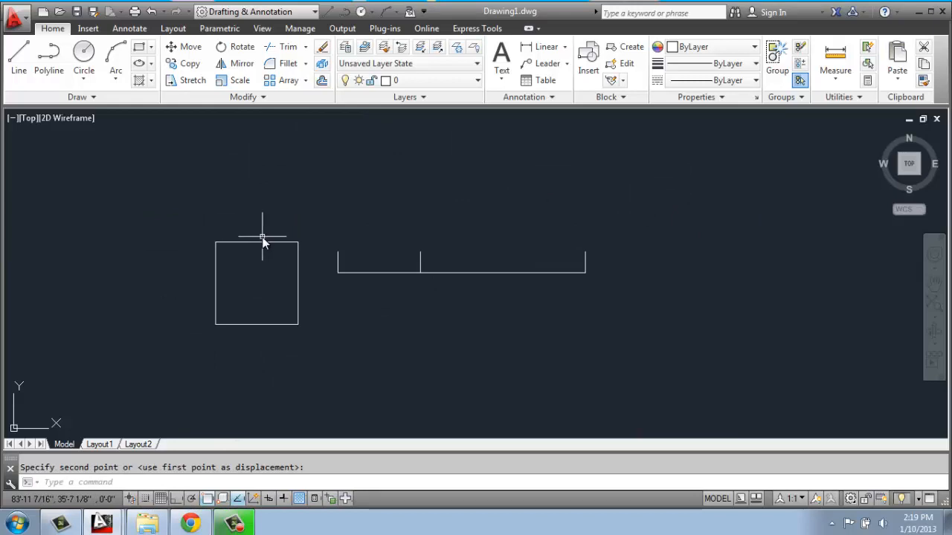
pyautogui.click(255, 283)
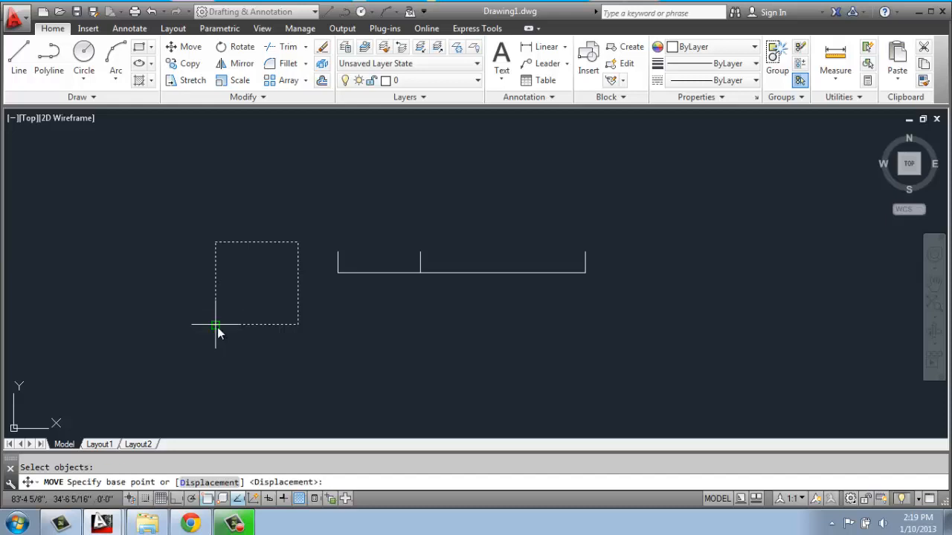
pyautogui.click(215, 326)
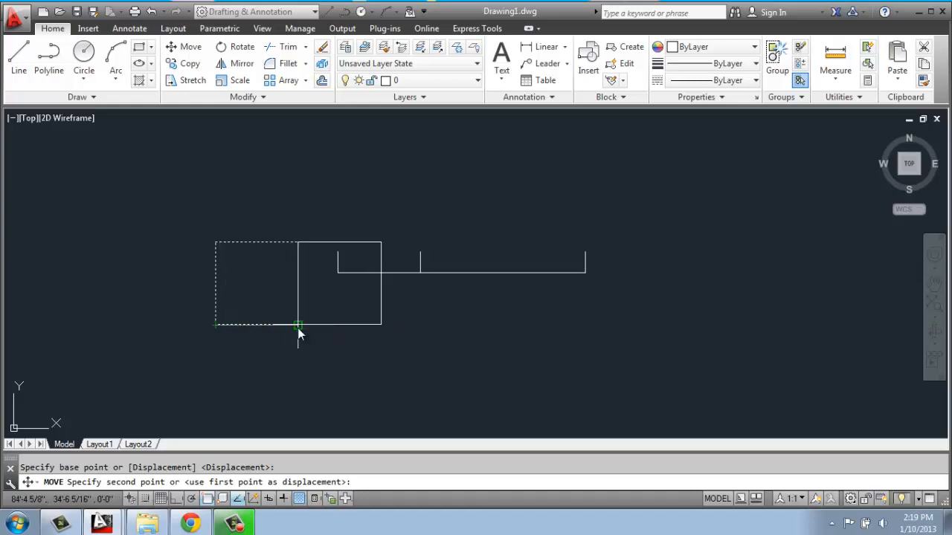
pyautogui.click(297, 325)
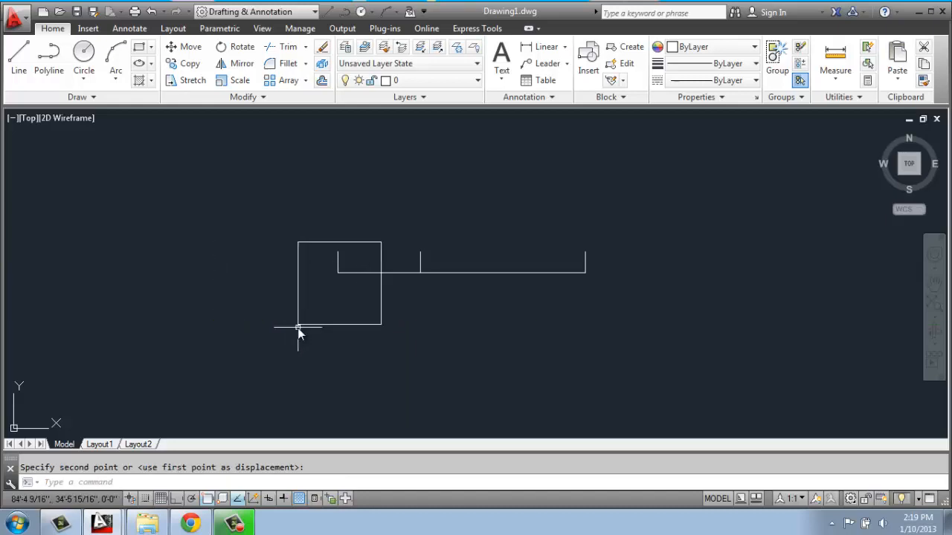
# Move the square again from its lower-left corner to sit just above the reference line
pyautogui.write('ment] <Displacement>:')
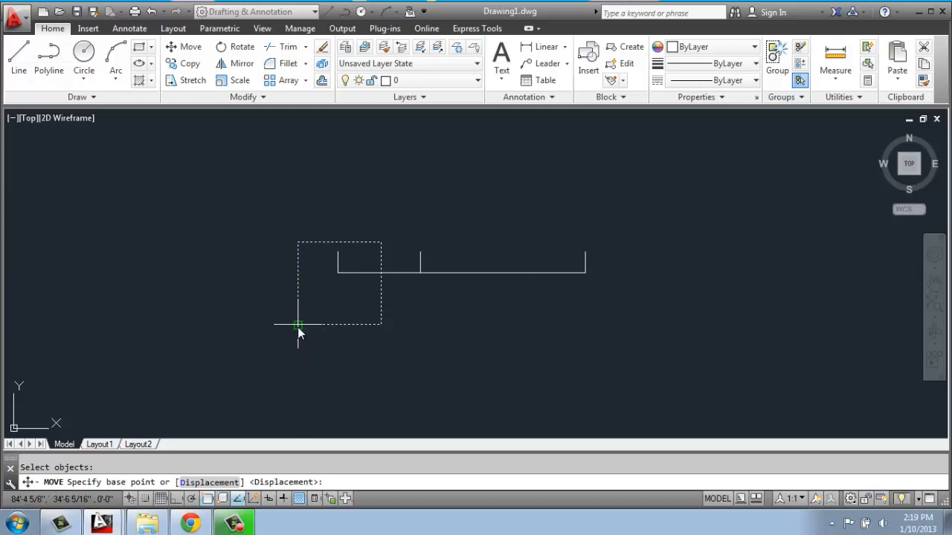
pyautogui.click(299, 324)
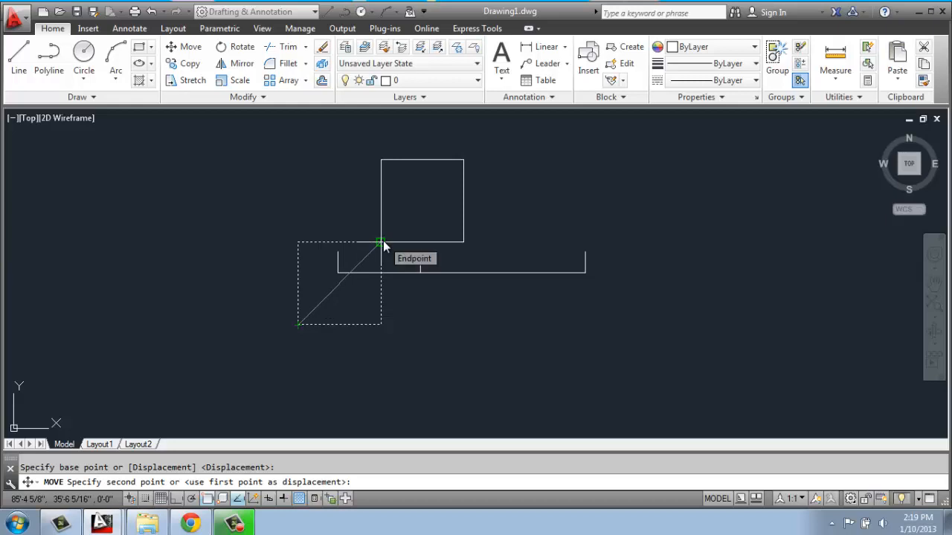
pyautogui.click(380, 244)
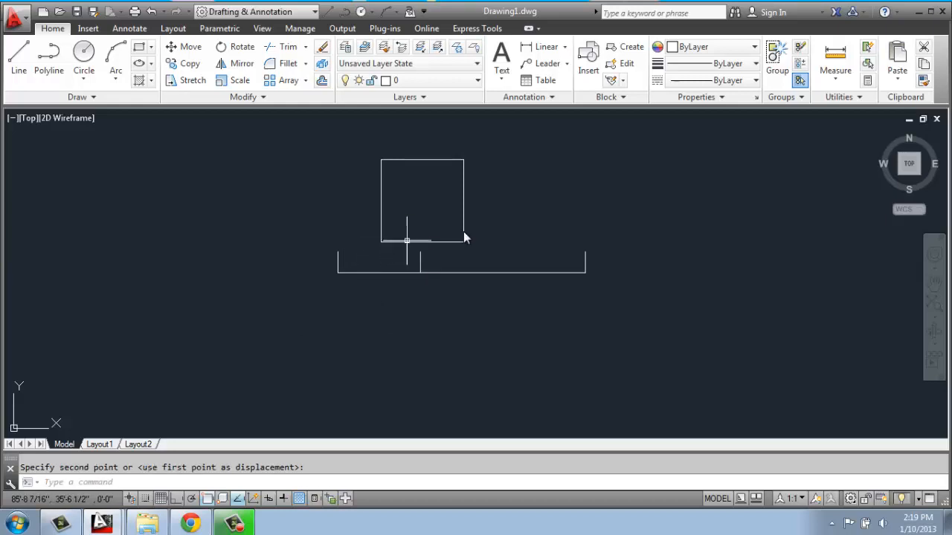
pyautogui.moveTo(445, 161)
pyautogui.write('m')
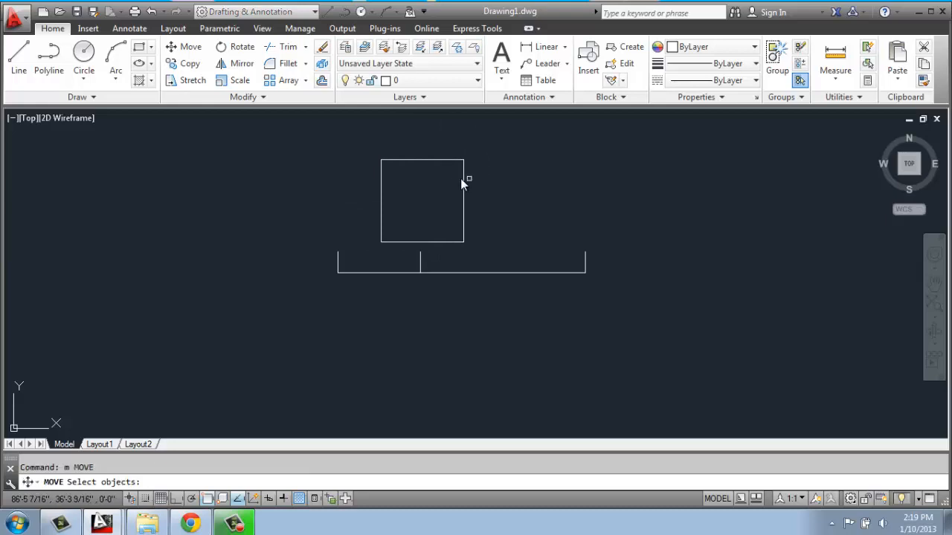
# Move the square so its corner lands on the line's left endpoint
pyautogui.click(461, 178)
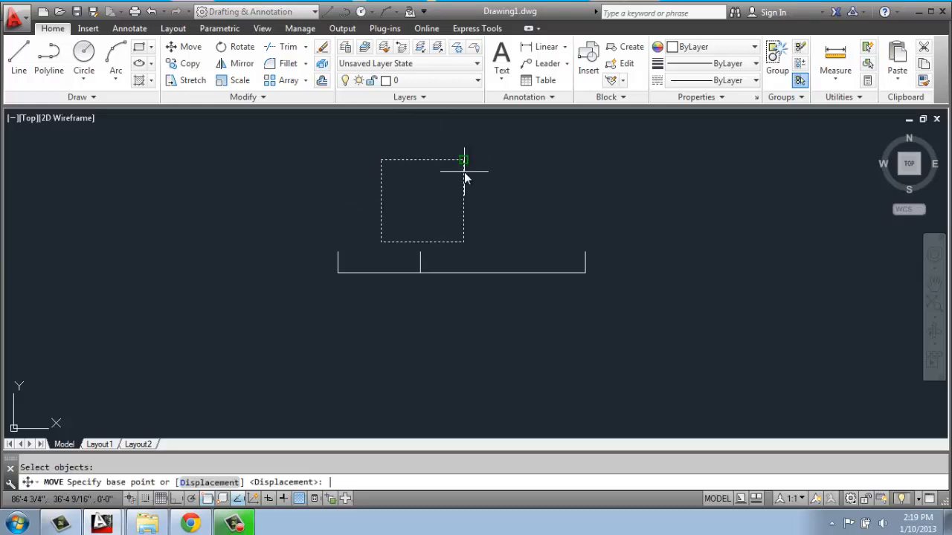
pyautogui.moveTo(383, 244)
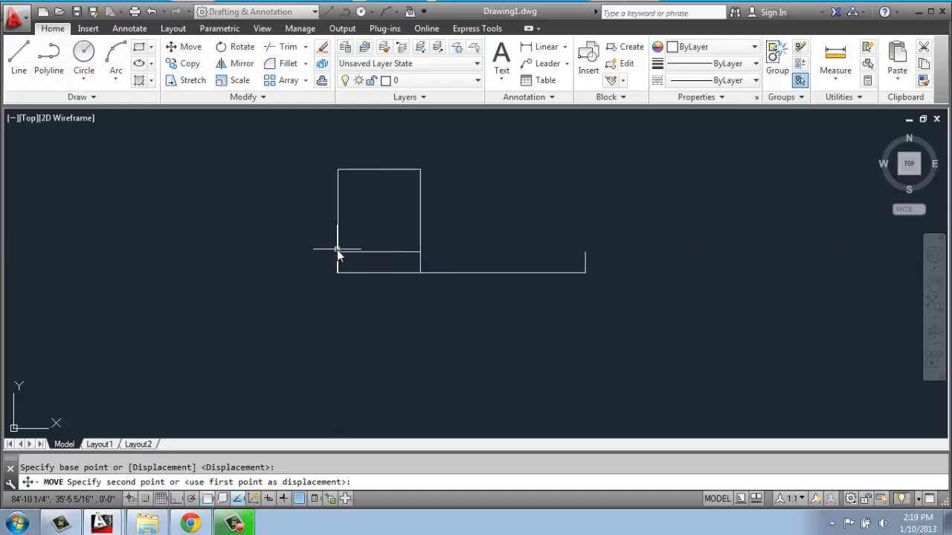
pyautogui.click(339, 249)
pyautogui.write('m')
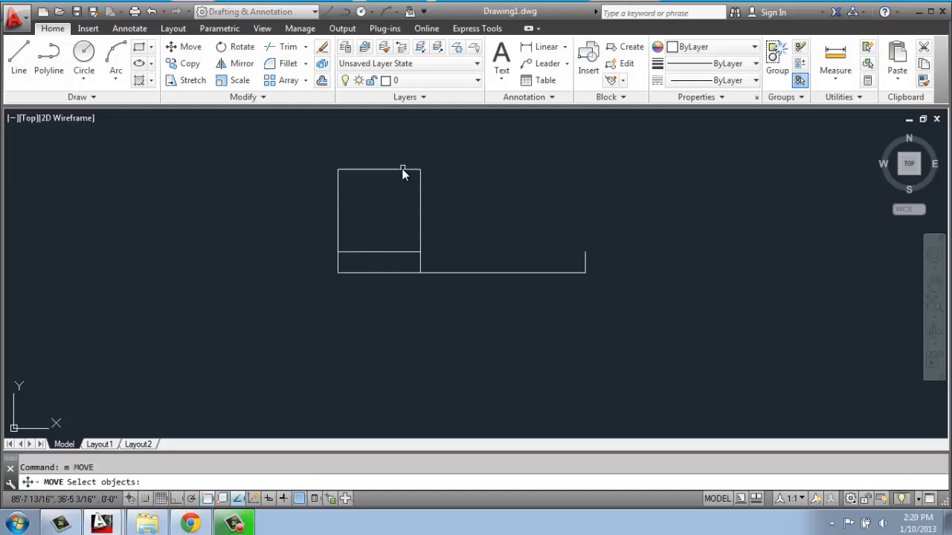
pyautogui.click(380, 178)
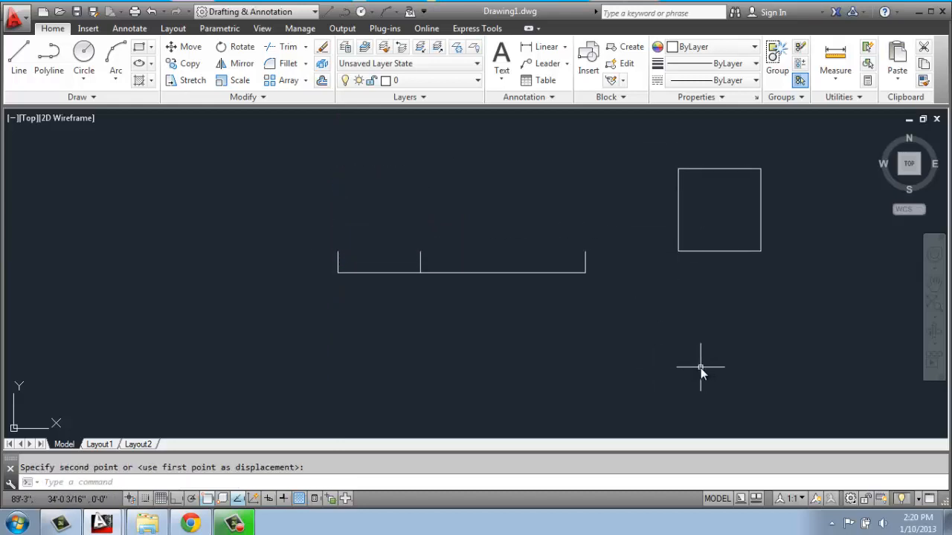
pyautogui.click(717, 208)
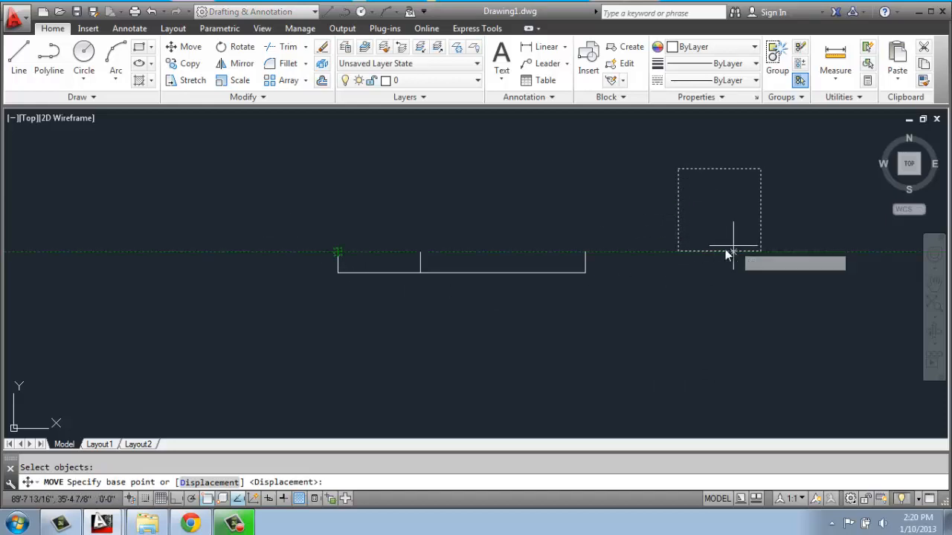
pyautogui.click(720, 249)
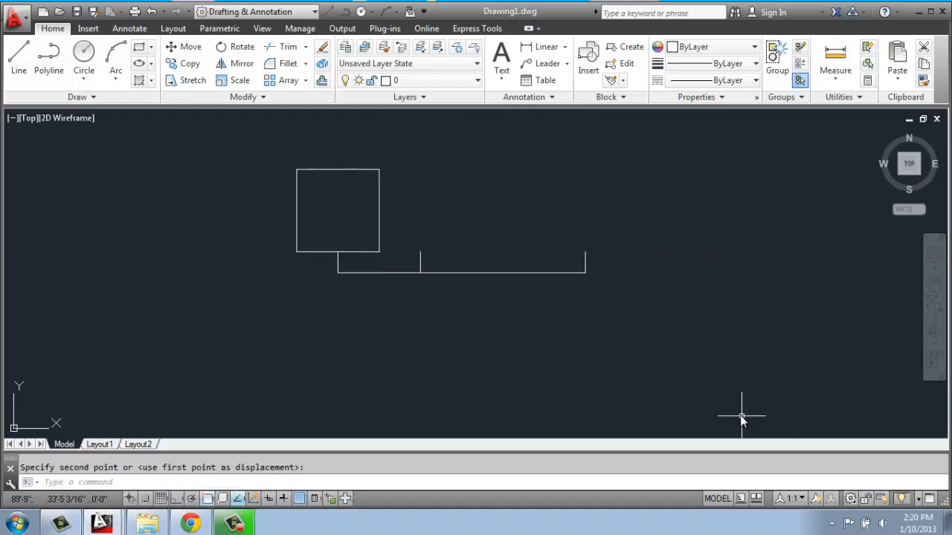
pyautogui.moveTo(183, 186)
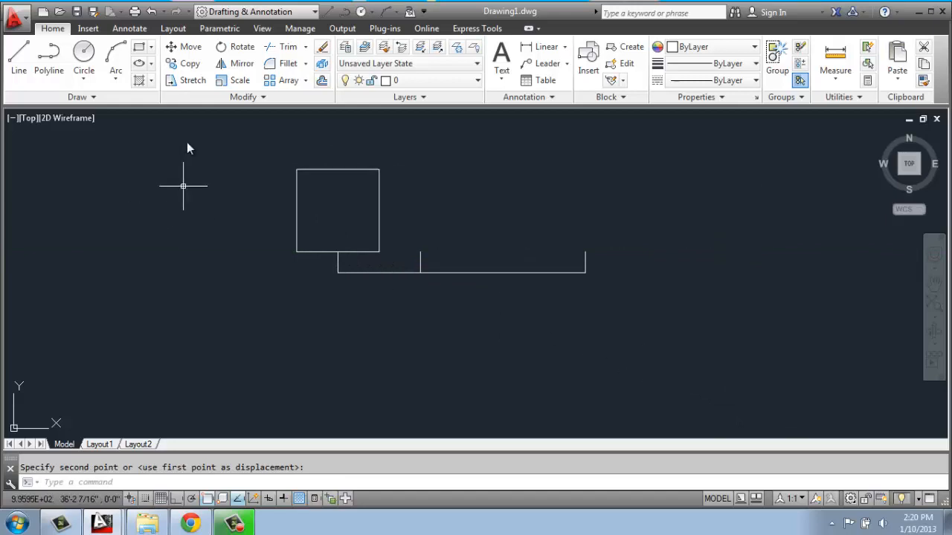
pyautogui.click(337, 211)
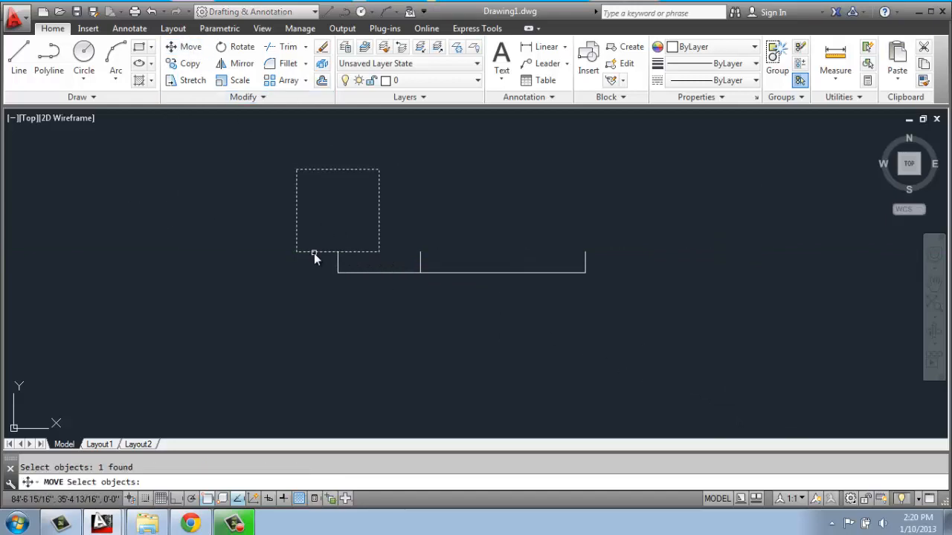
pyautogui.click(312, 253)
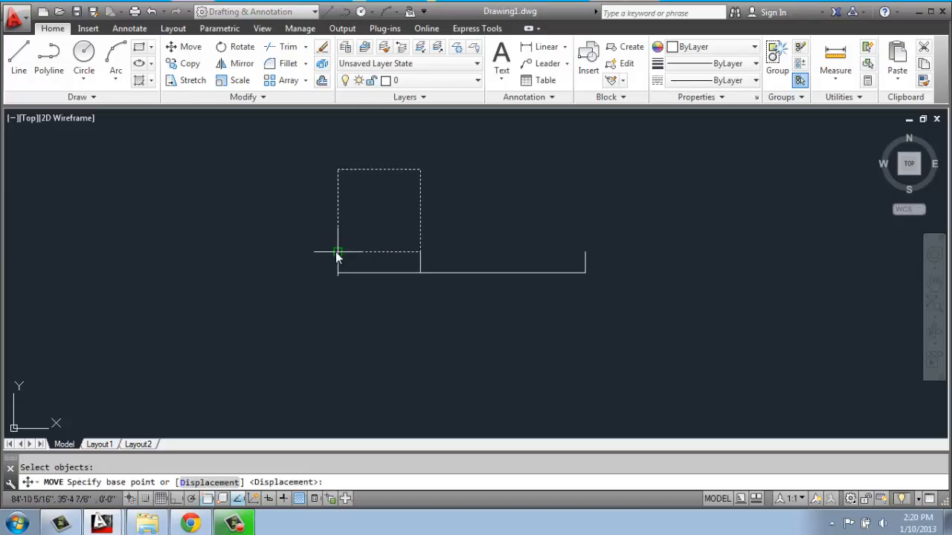
pyautogui.click(339, 251)
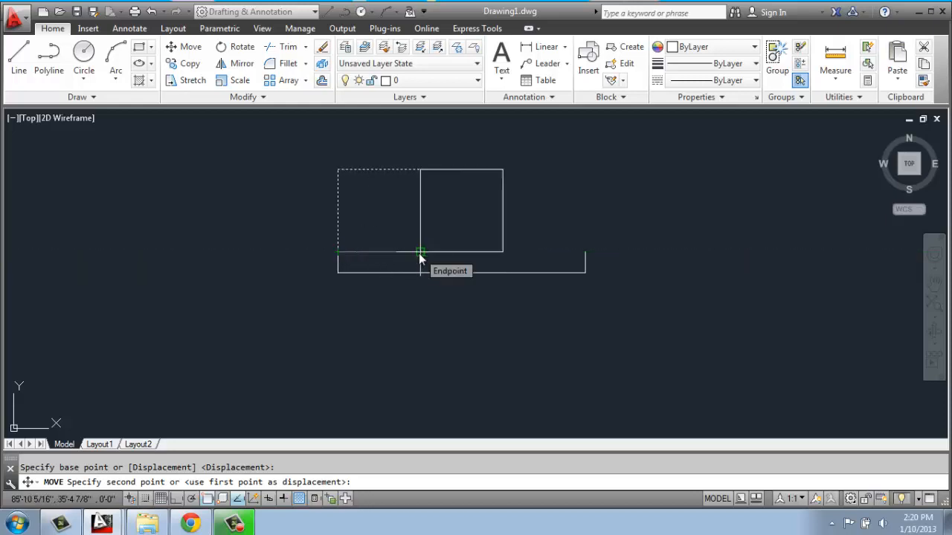
pyautogui.click(419, 250)
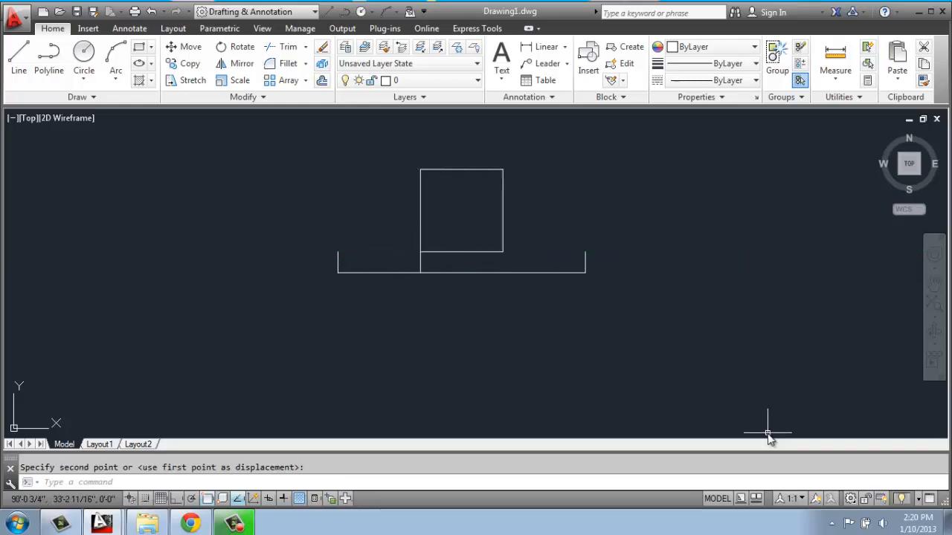
pyautogui.moveTo(687, 384)
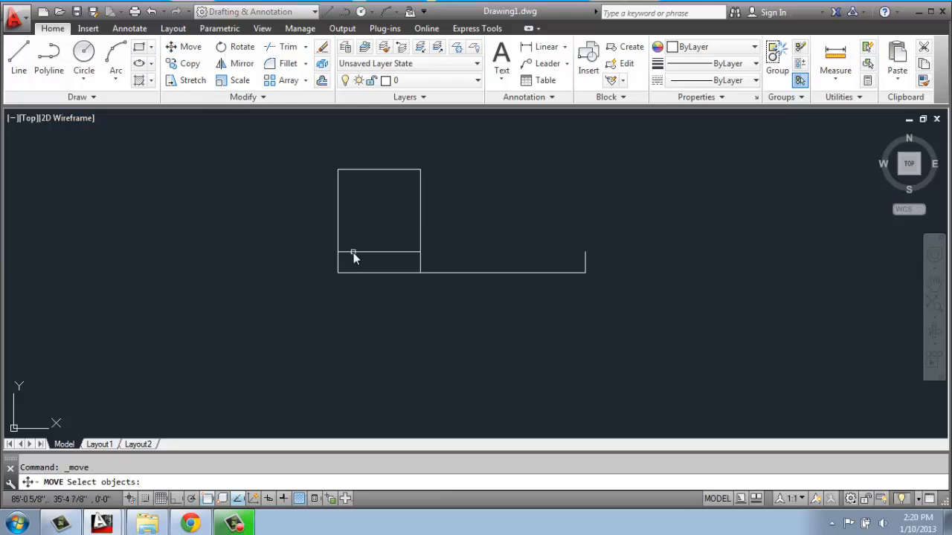
# Move the square 12 inches right from its lower-left corner onto the line's middle tick
pyautogui.click(354, 253)
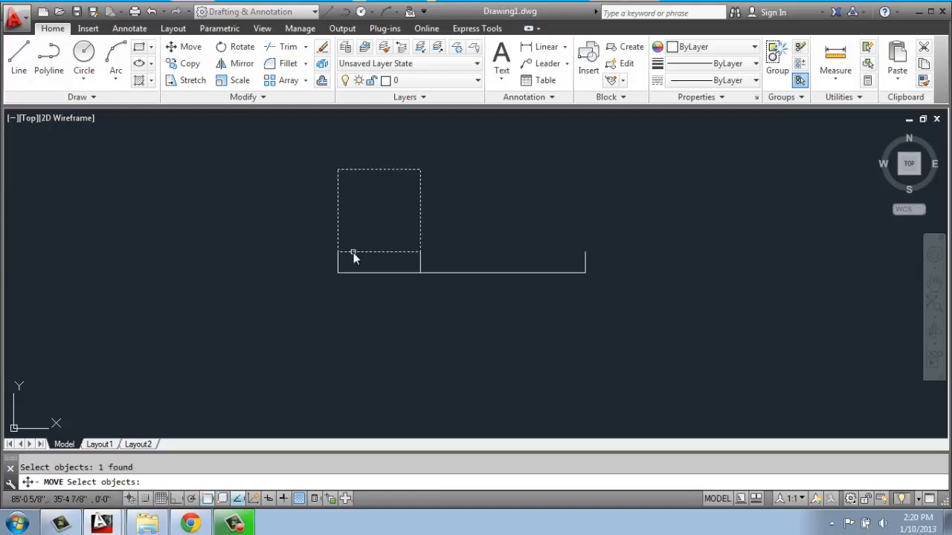
pyautogui.click(339, 250)
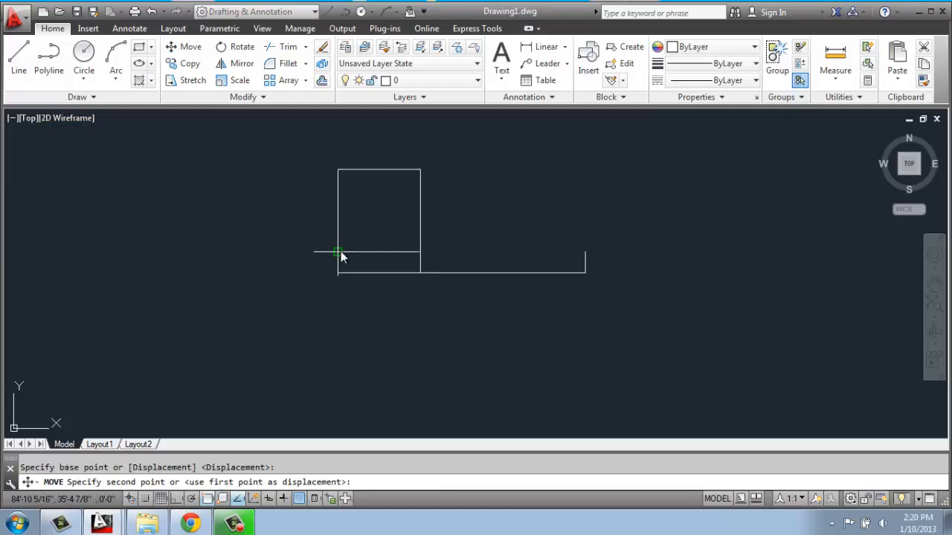
pyautogui.moveTo(339, 254)
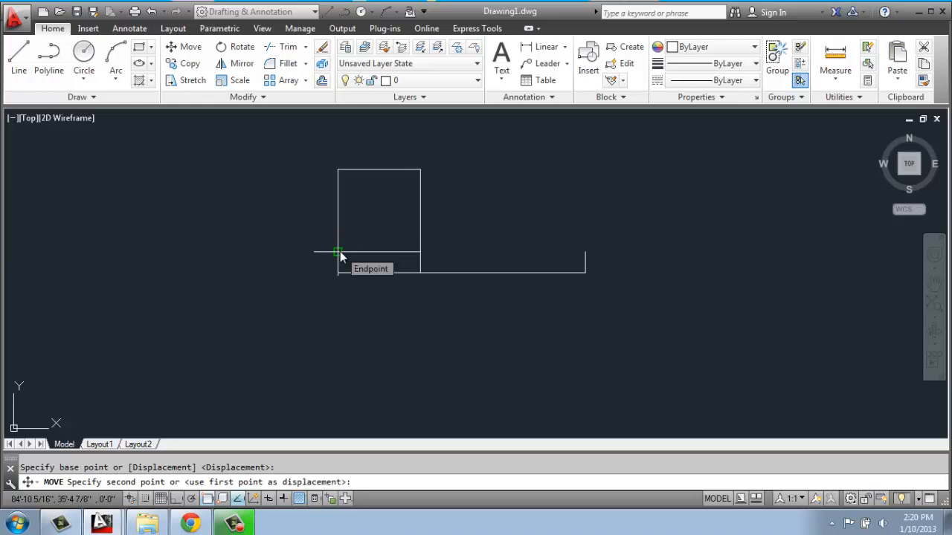
pyautogui.moveTo(428, 271)
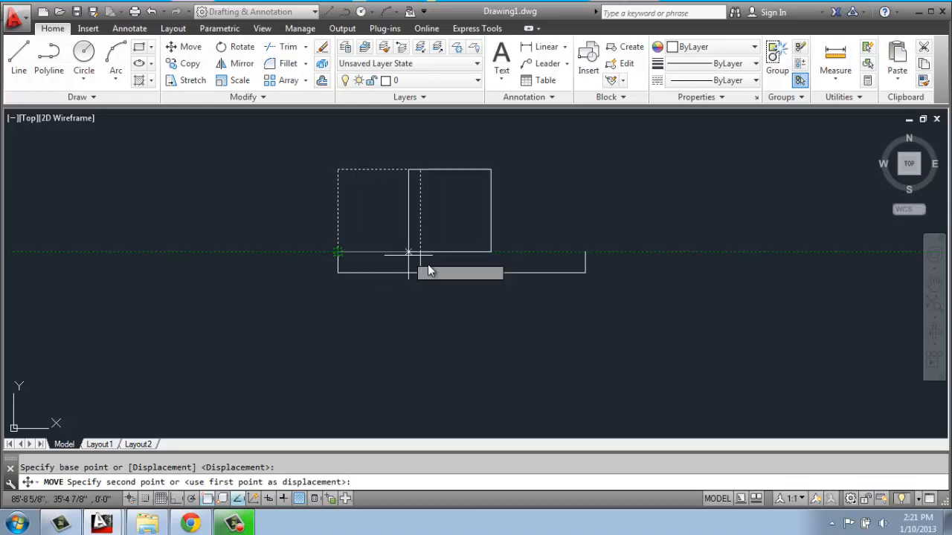
pyautogui.moveTo(490, 253)
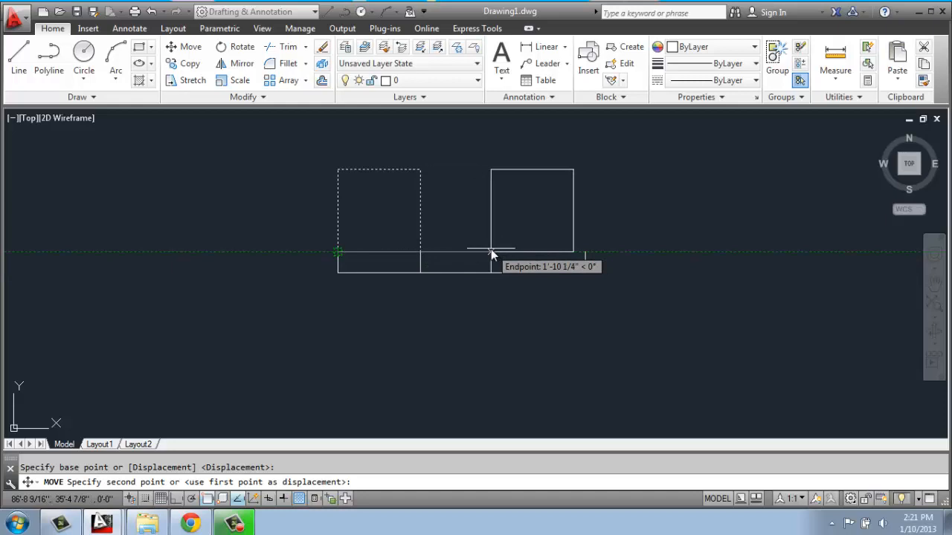
pyautogui.write('12')
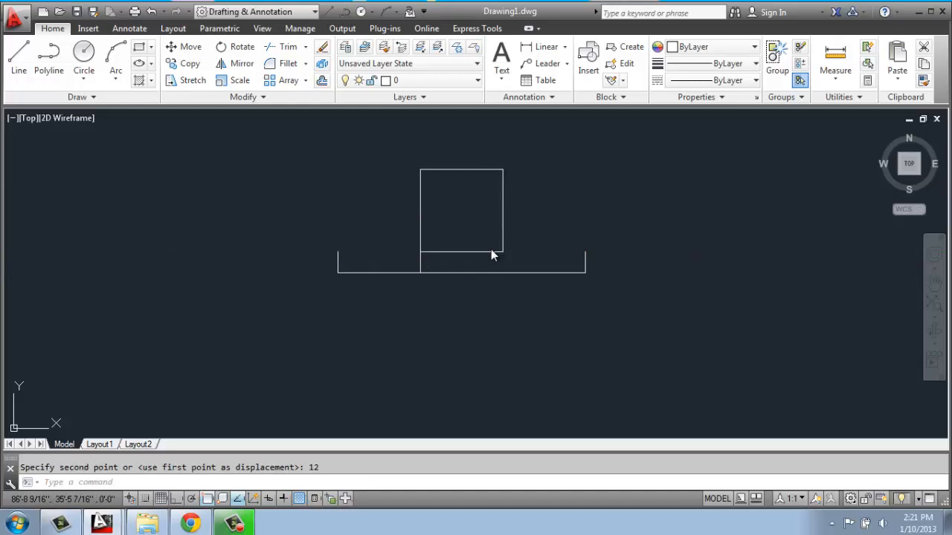
pyautogui.moveTo(497, 244)
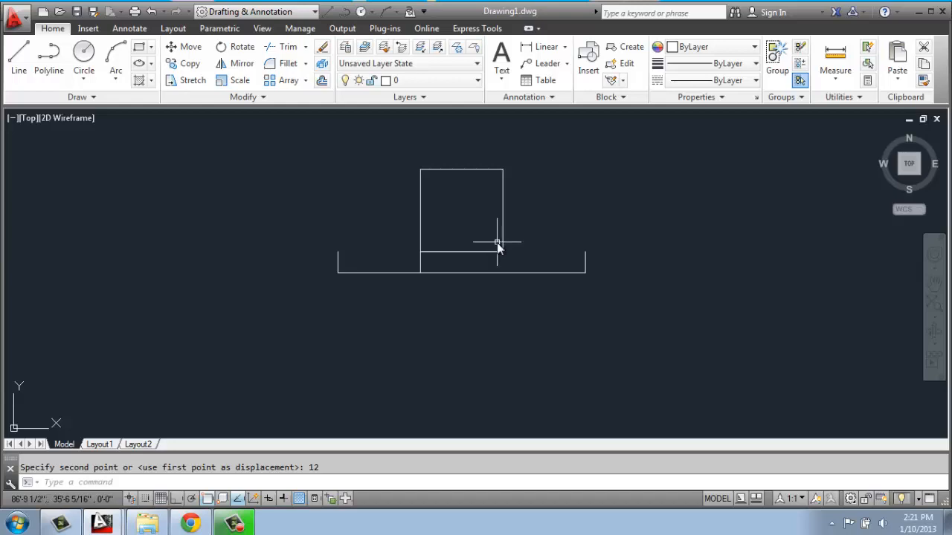
pyautogui.click(191, 46)
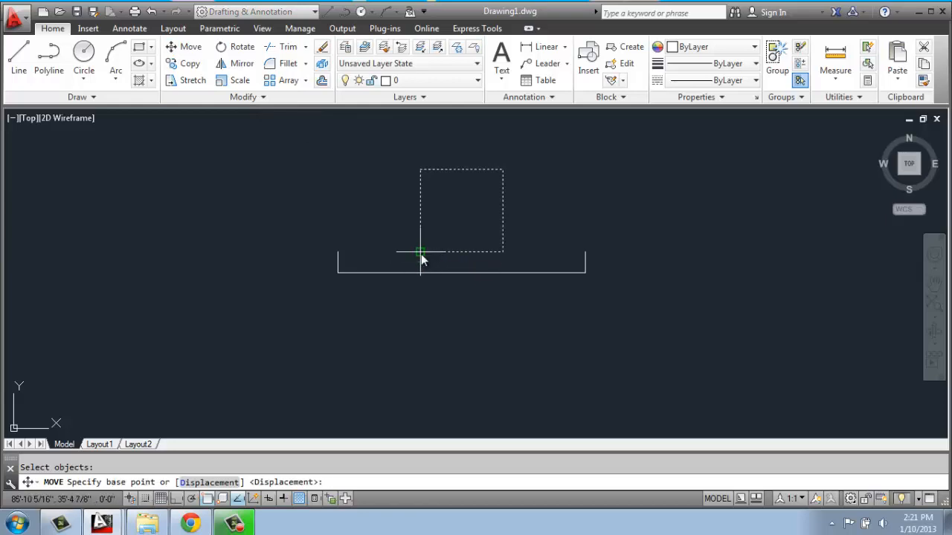
# Move the square 24 inches right from its lower-left corner to the line's right end
pyautogui.click(423, 250)
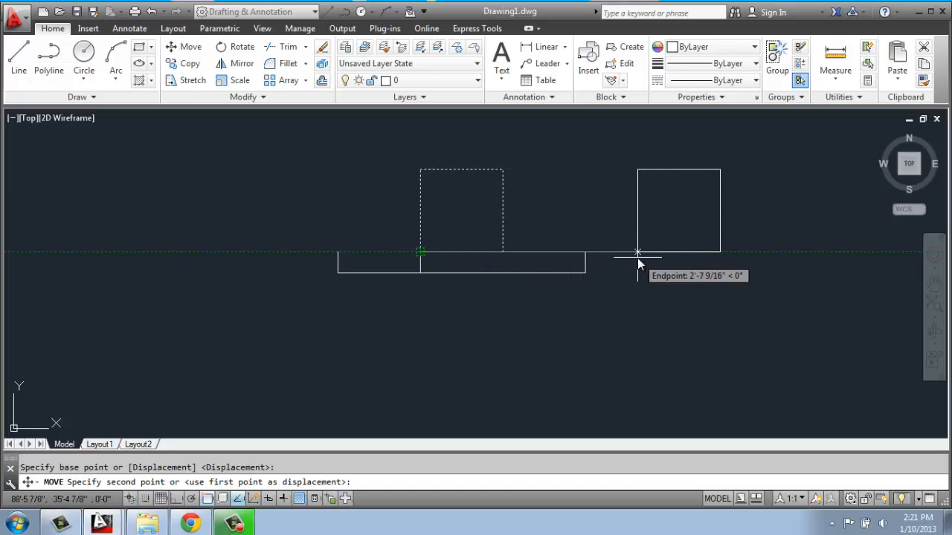
pyautogui.write('24')
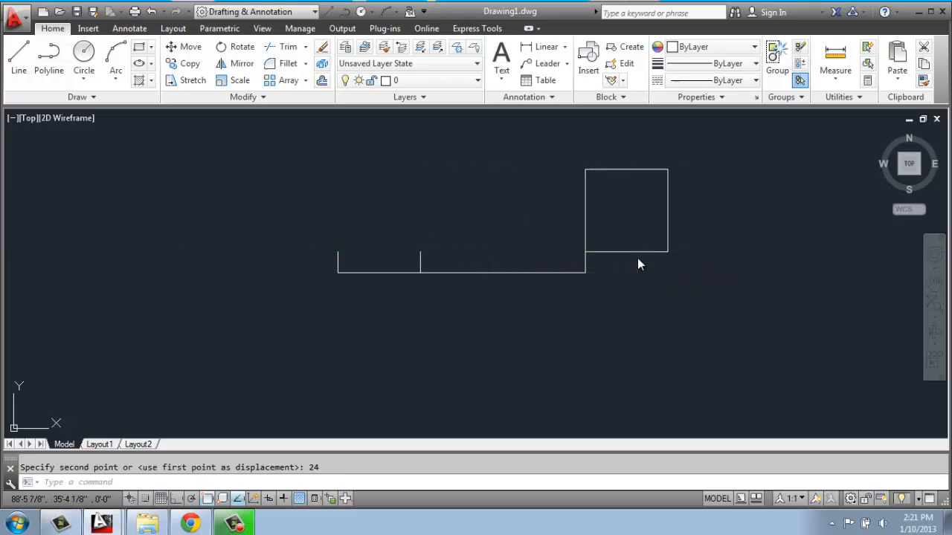
pyautogui.moveTo(592, 265)
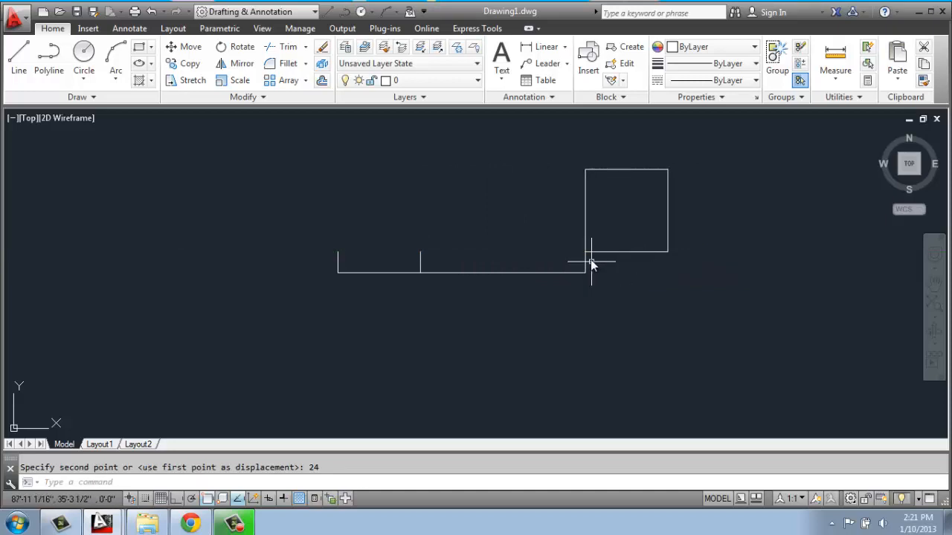
pyautogui.moveTo(586, 243)
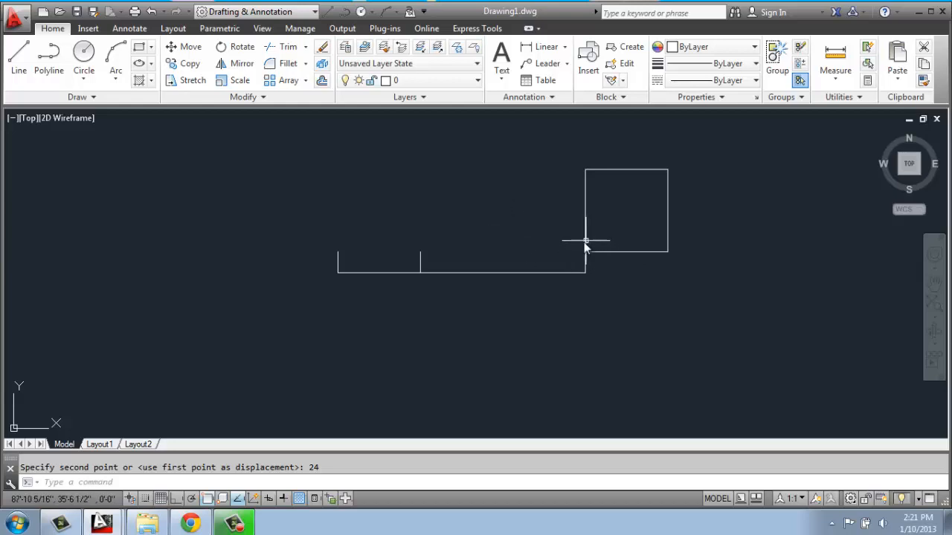
pyautogui.moveTo(583, 252)
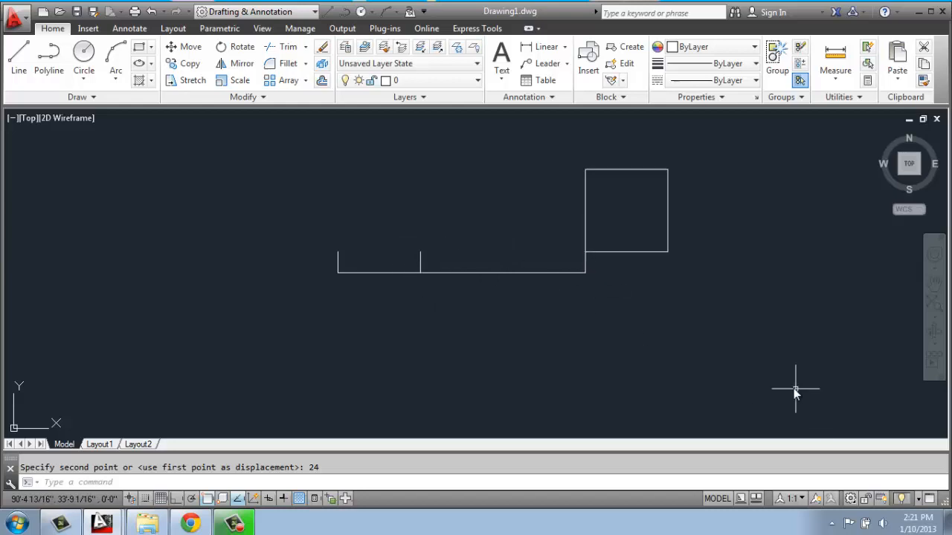
pyautogui.moveTo(773, 369)
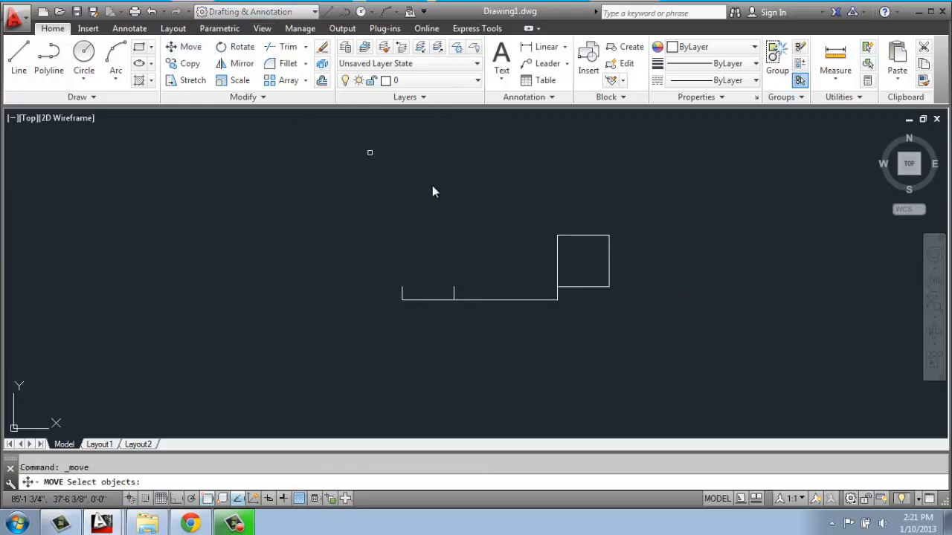
# Select the square at the line's right end for another move
pyautogui.click(583, 261)
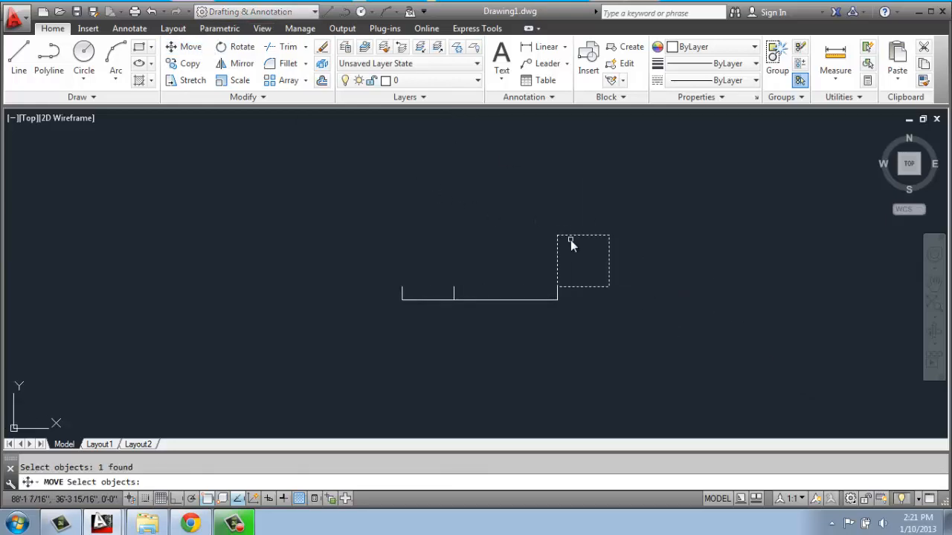